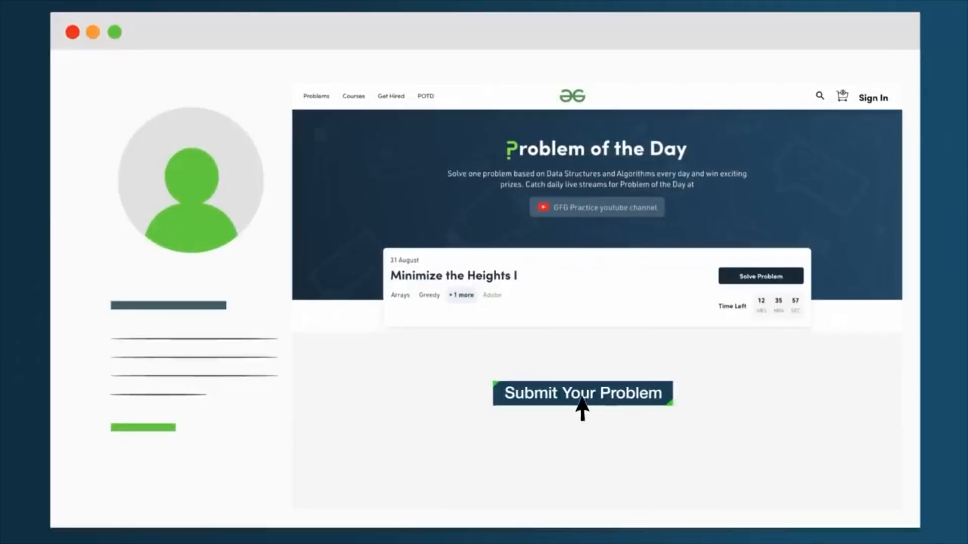
Highlight the reconstruct-the-array part of the problem statement, then clear it
click(582, 393)
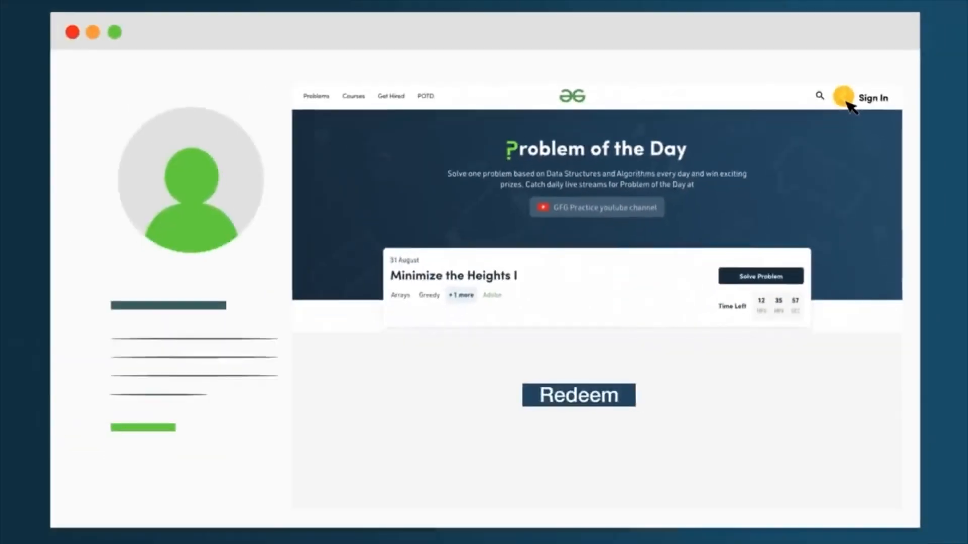
click(578, 395)
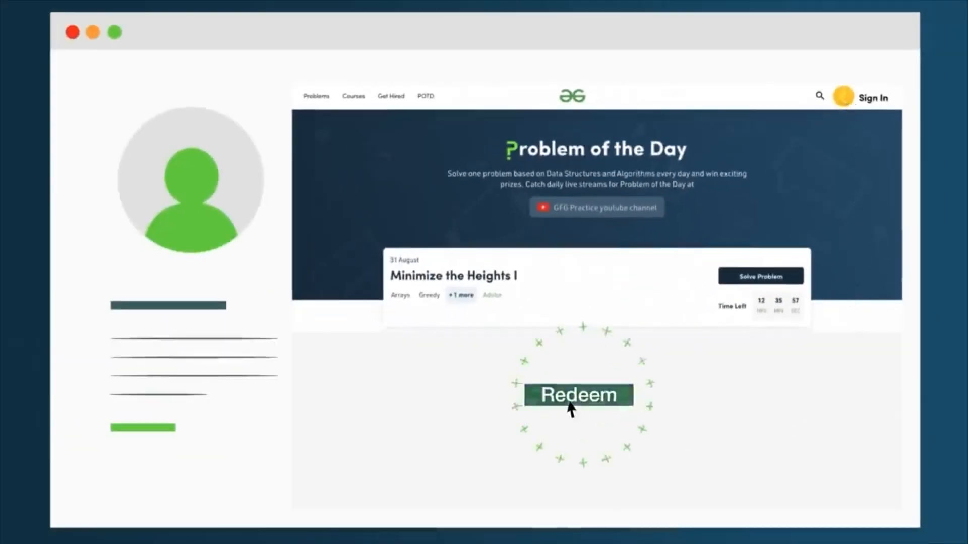
click(578, 395)
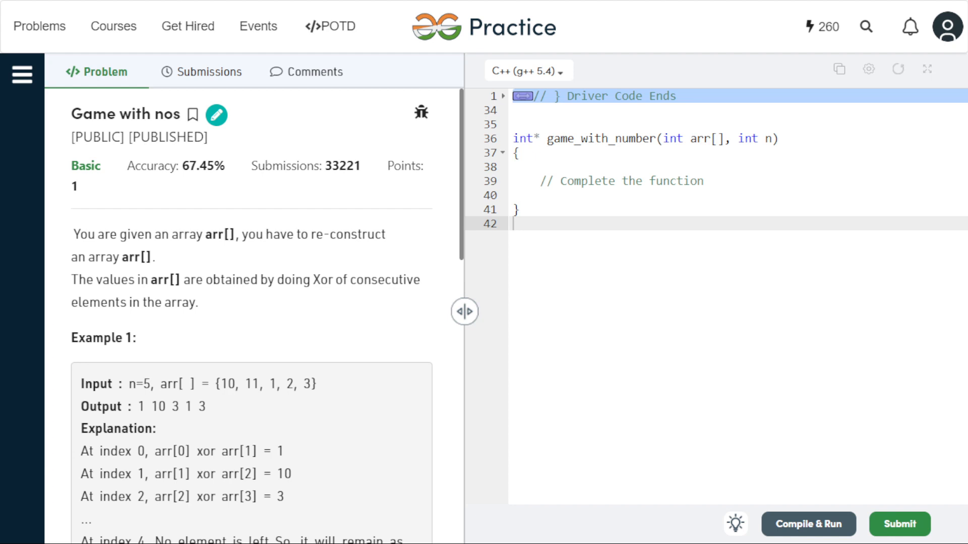
mouse_move(806, 378)
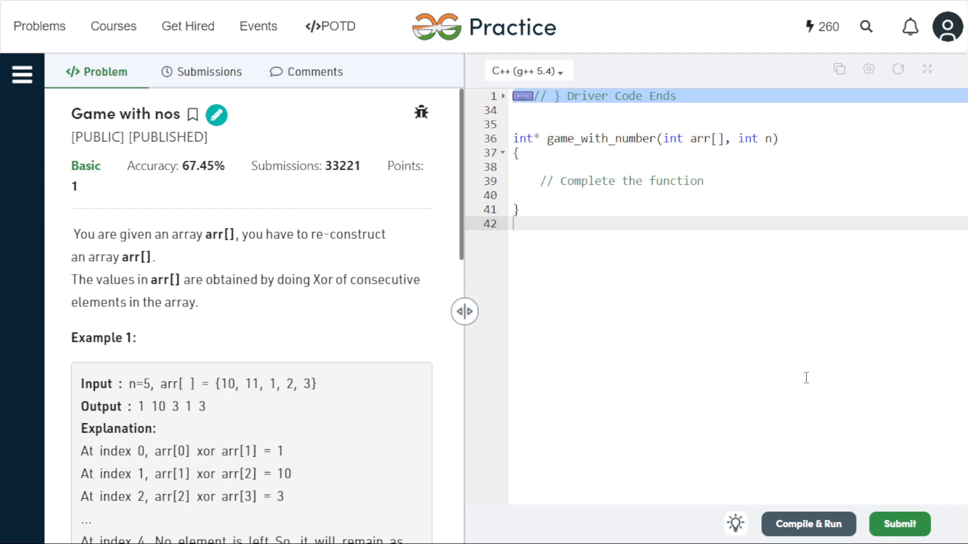
drag(243, 234, 310, 233)
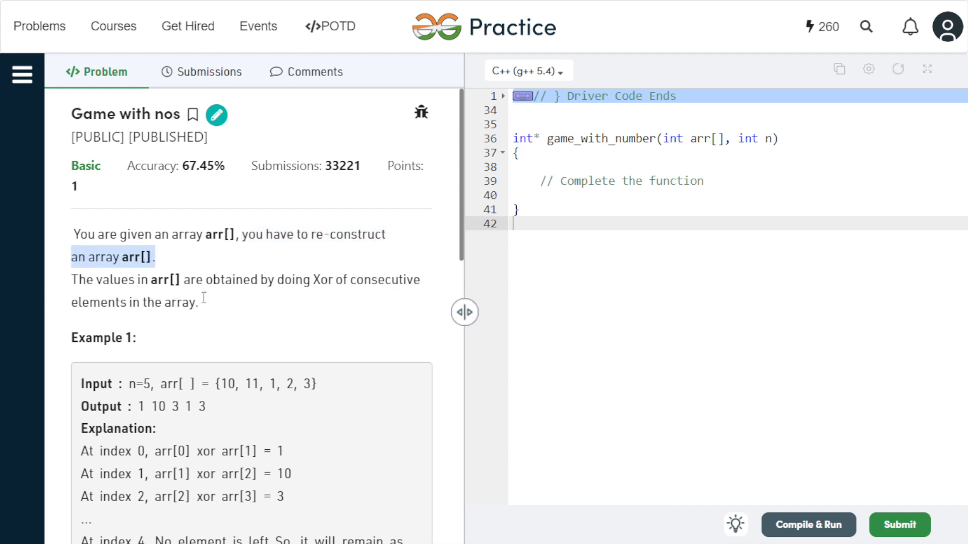
mouse_move(312, 280)
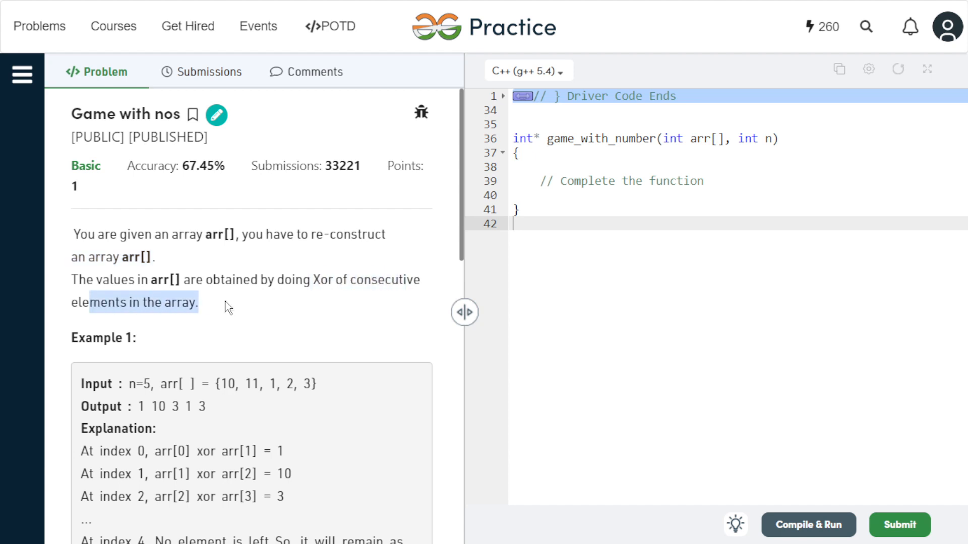
click(230, 318)
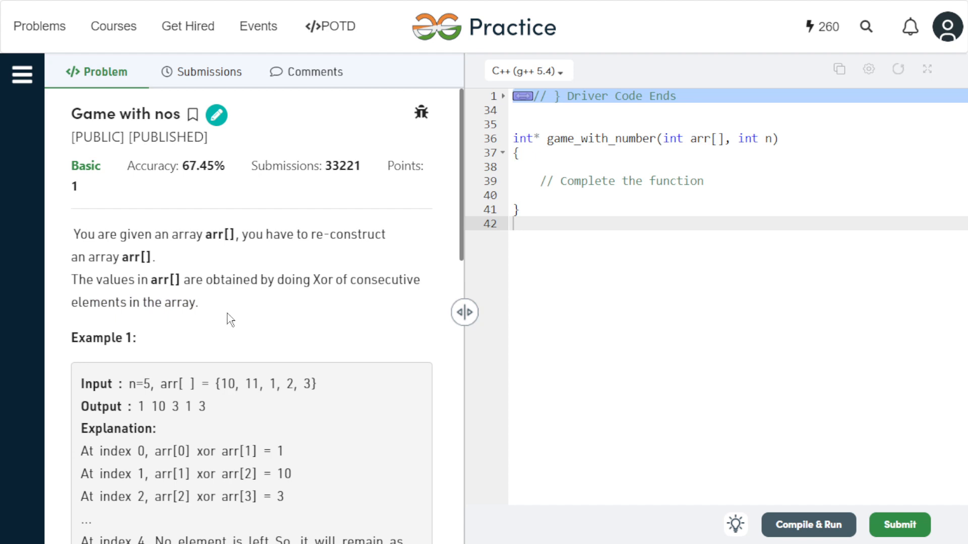
mouse_move(240, 411)
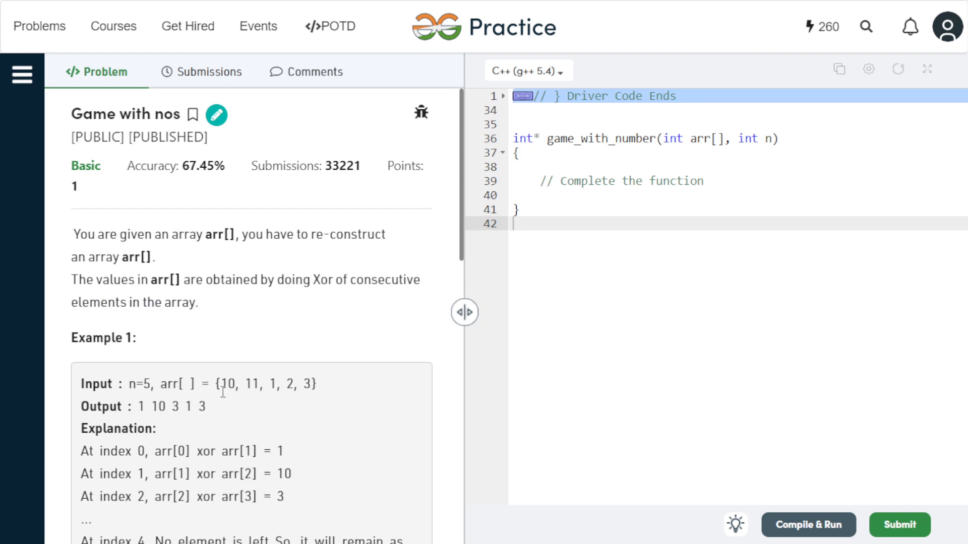
Highlight the last value of the example output, then clear the highlight
double_click(248, 385)
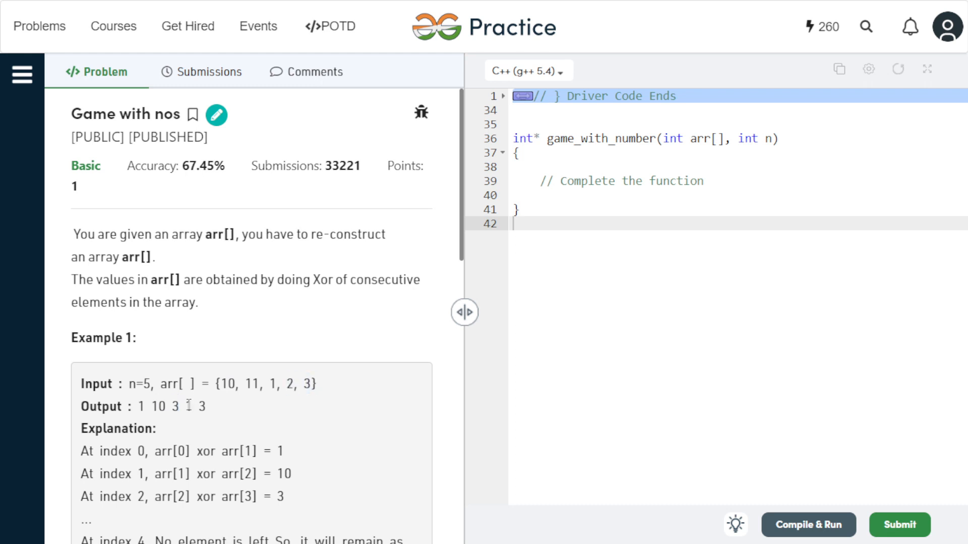
double_click(187, 406)
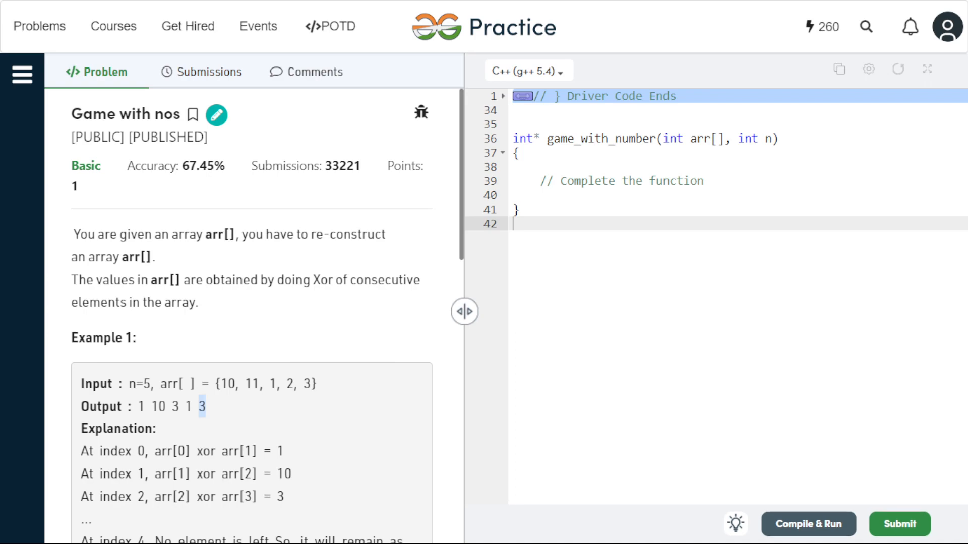
click(230, 10)
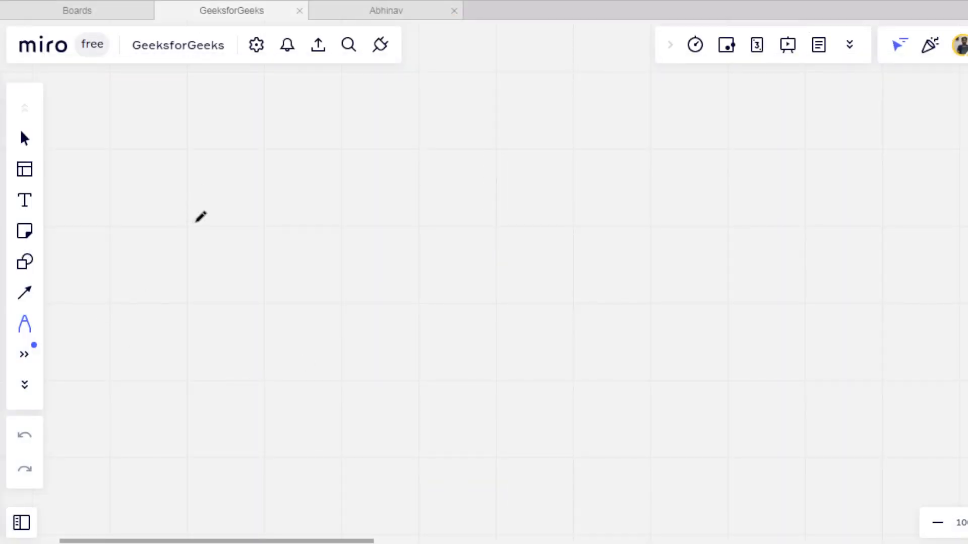
mouse_move(253, 181)
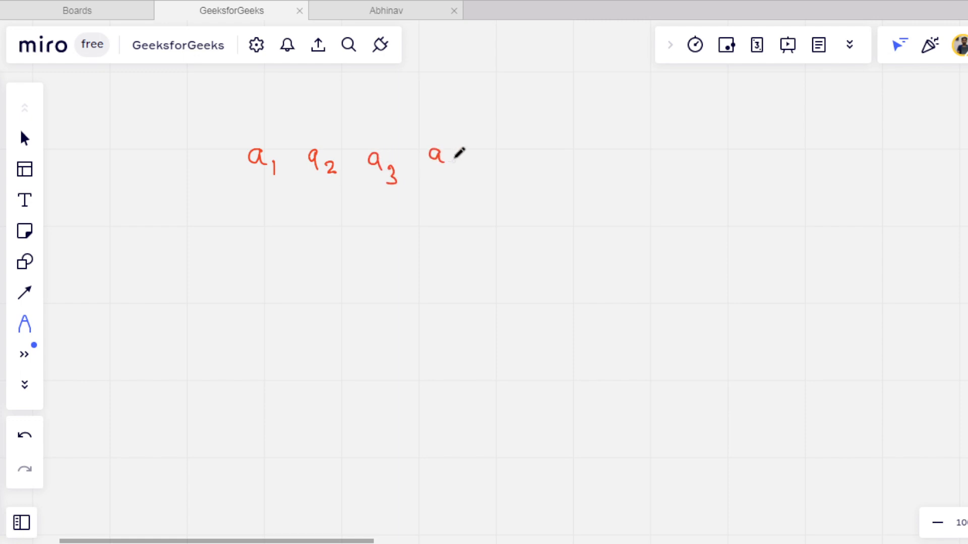
Write element labels a4 and a5 in red, then index 0 above a1 in blue
drag(445, 154, 518, 173)
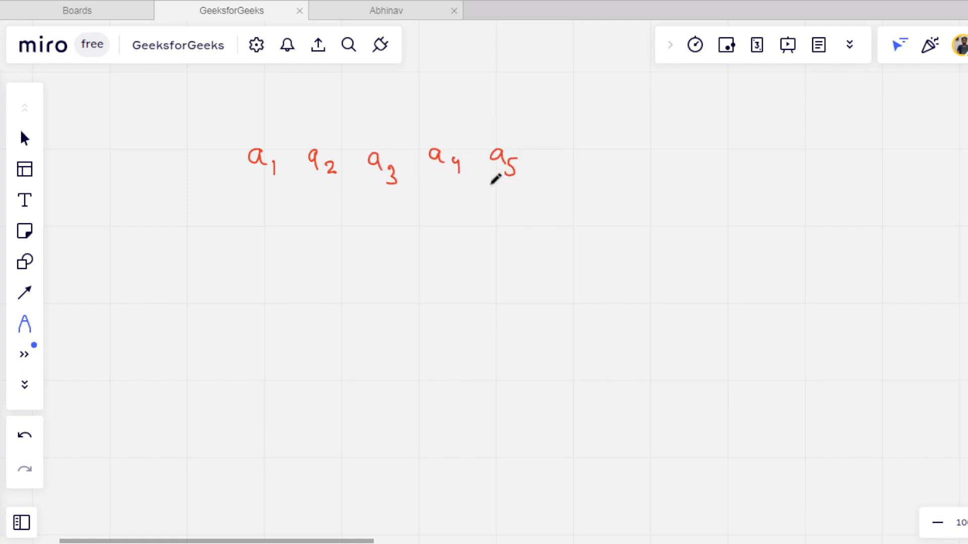
mouse_move(25, 355)
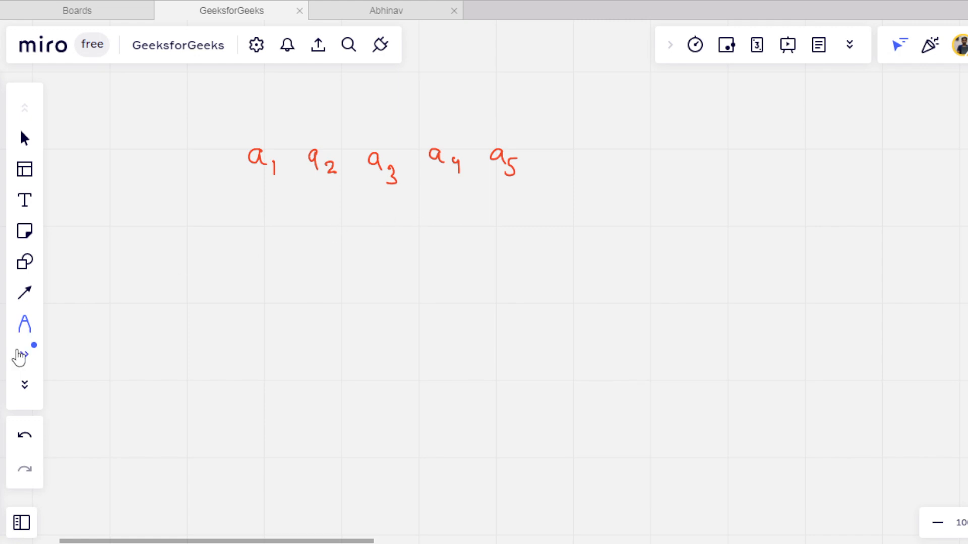
click(24, 323)
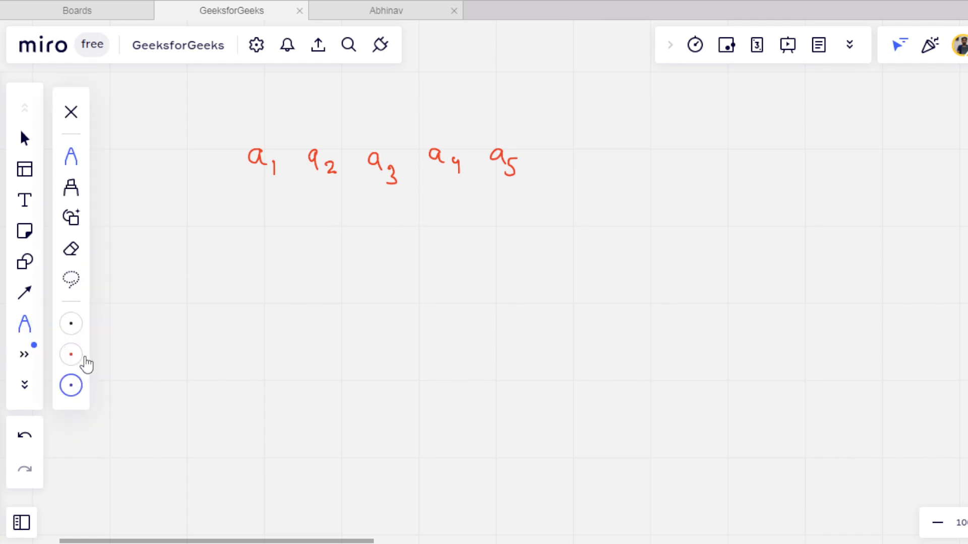
drag(255, 235, 255, 198)
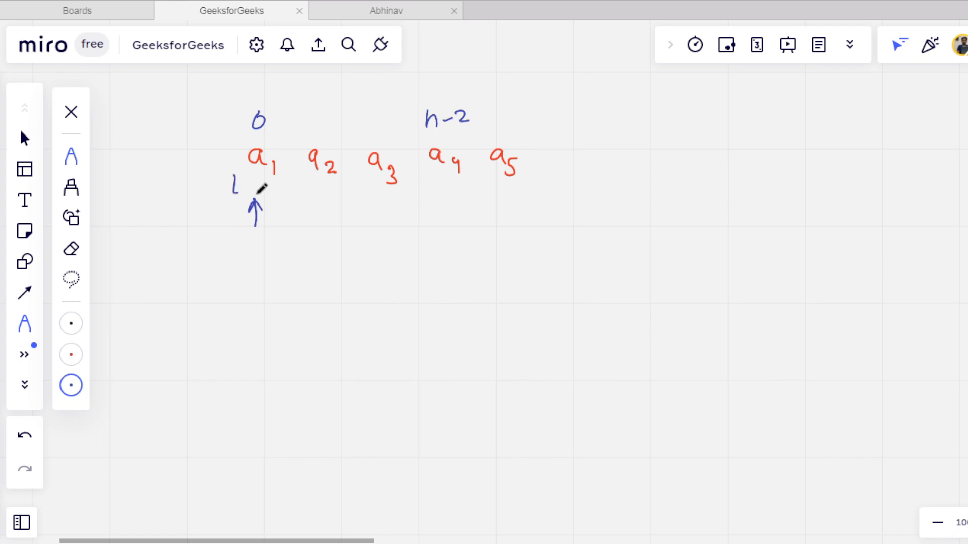
Draw brackets pairing consecutive elements through a5 and start writing arr[i] below
drag(232, 193, 422, 192)
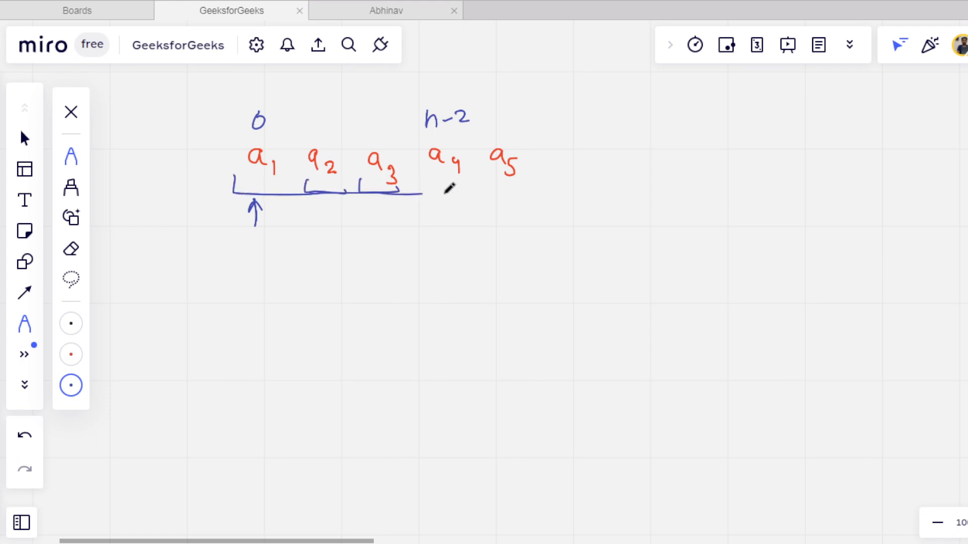
drag(422, 195, 515, 194)
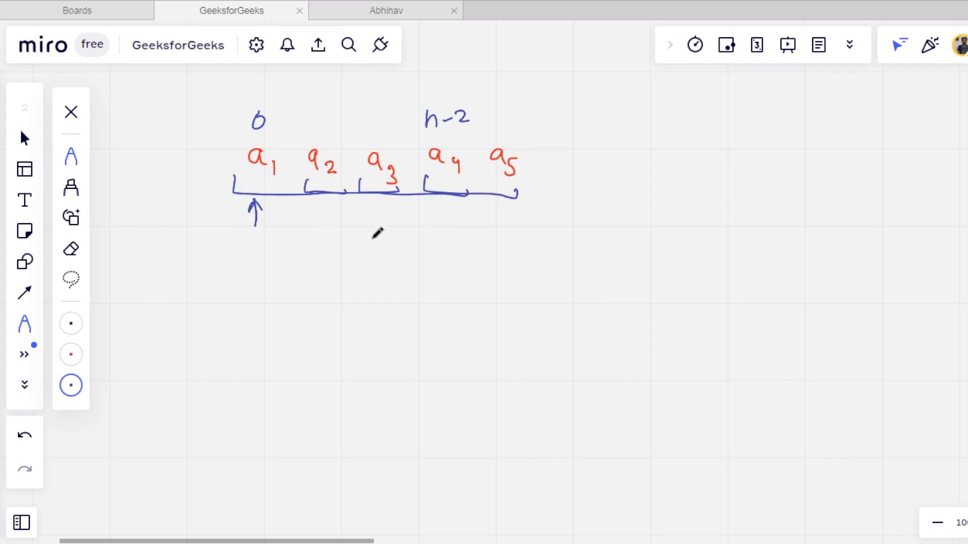
mouse_move(312, 284)
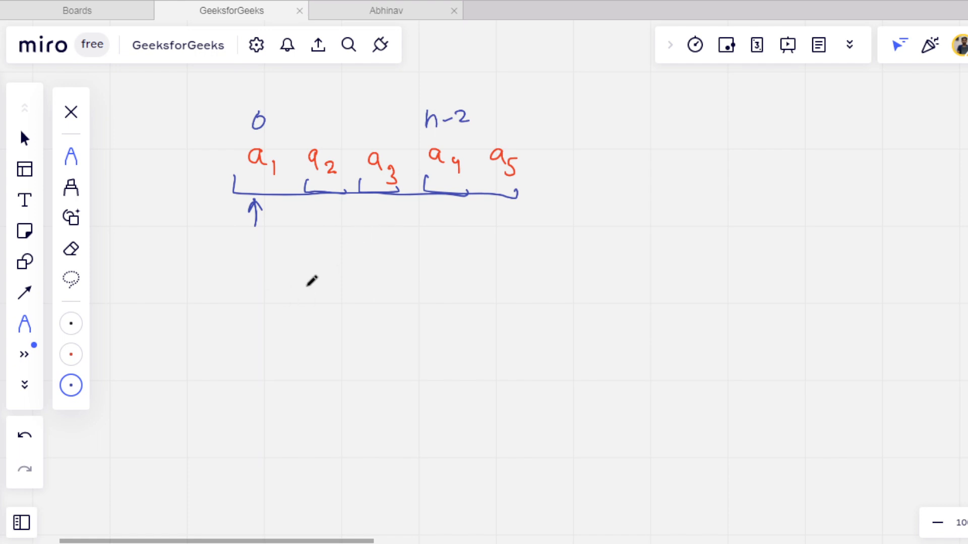
mouse_move(304, 312)
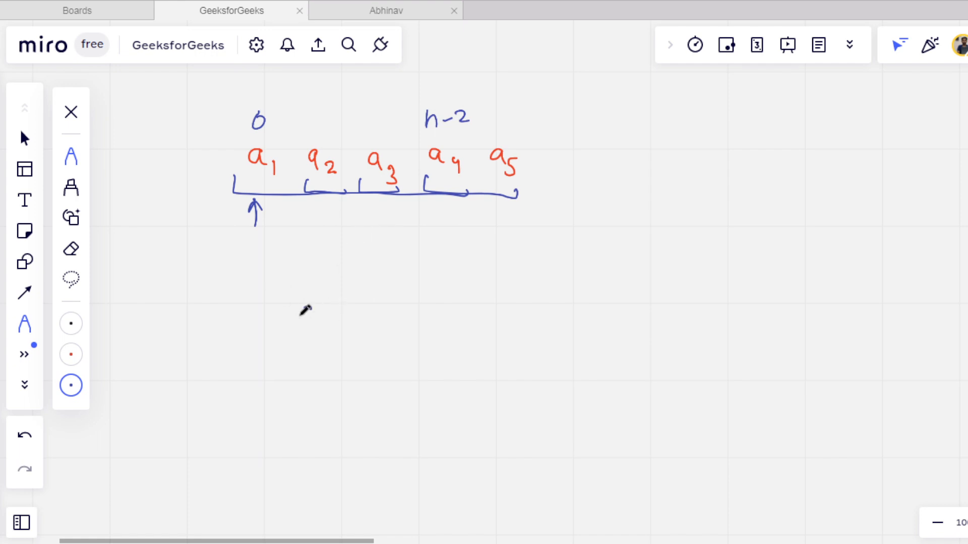
drag(299, 308, 389, 308)
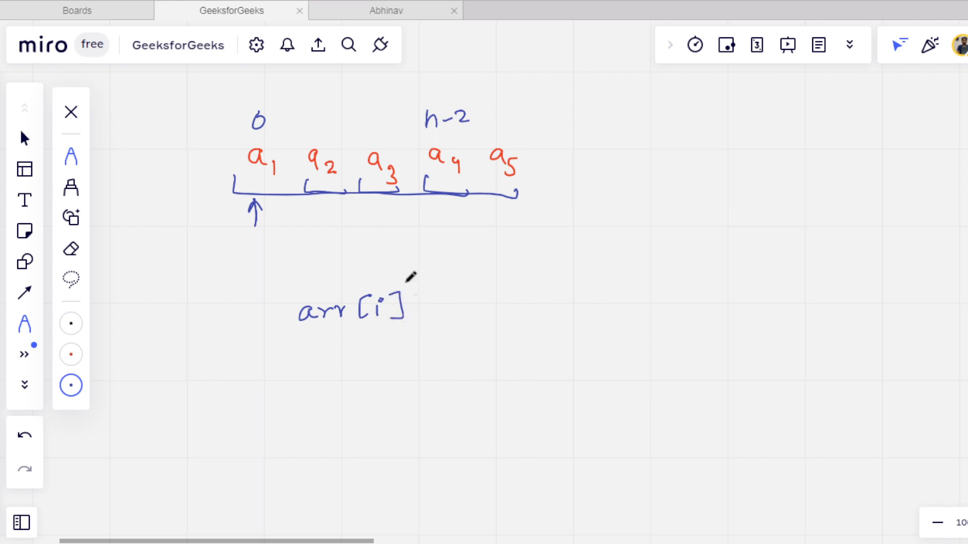
mouse_move(432, 311)
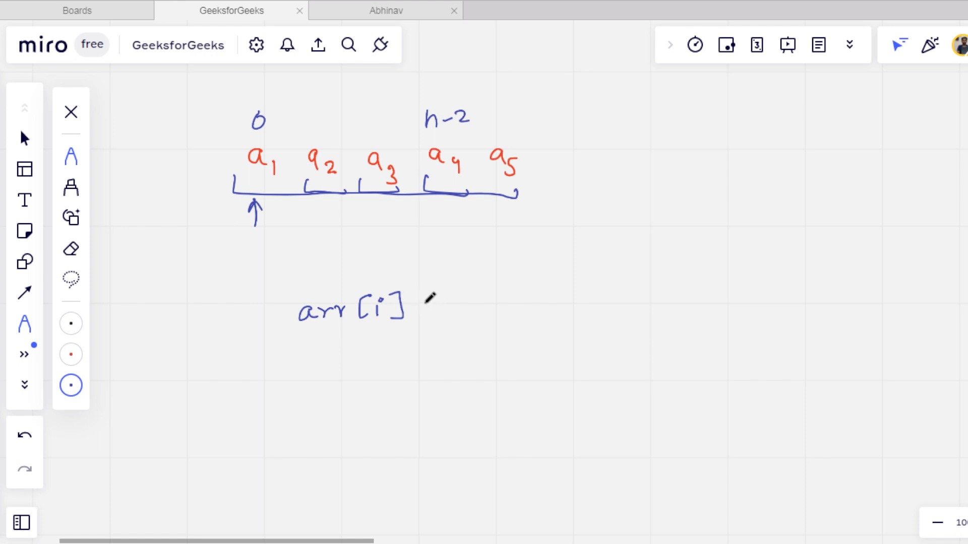
Finish handwriting arr[i] = arr[i] ^ arr[i+1] and mark the left-hand arr[i] term
drag(425, 302, 552, 302)
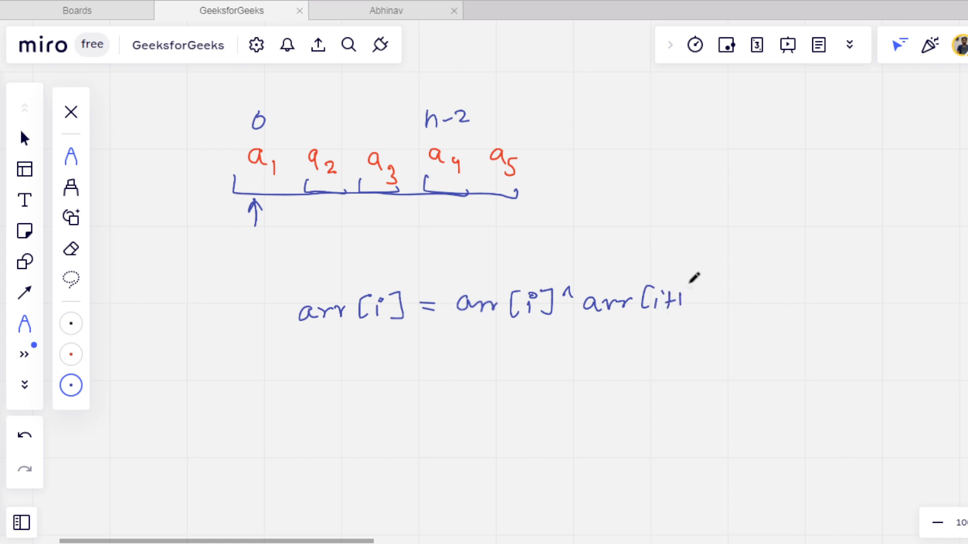
drag(689, 291, 697, 314)
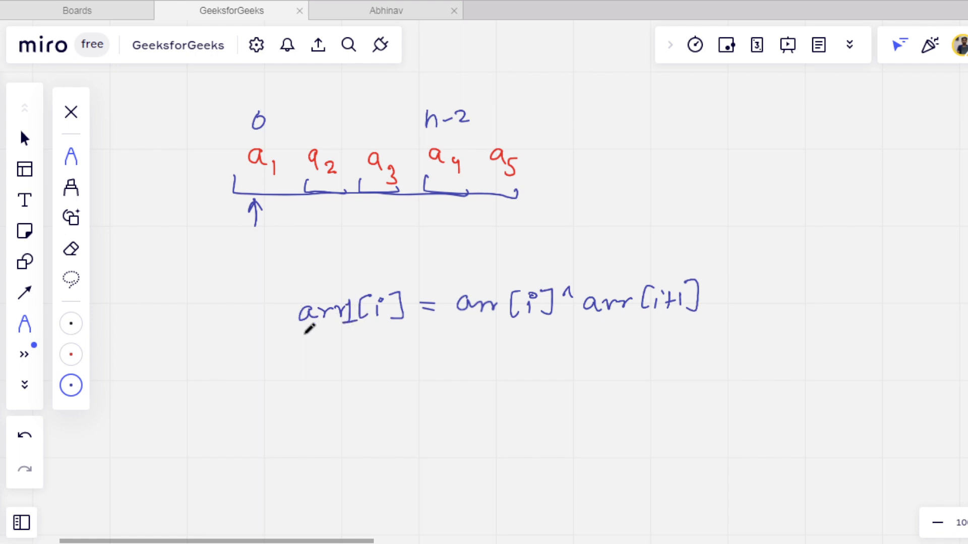
drag(303, 345, 312, 326)
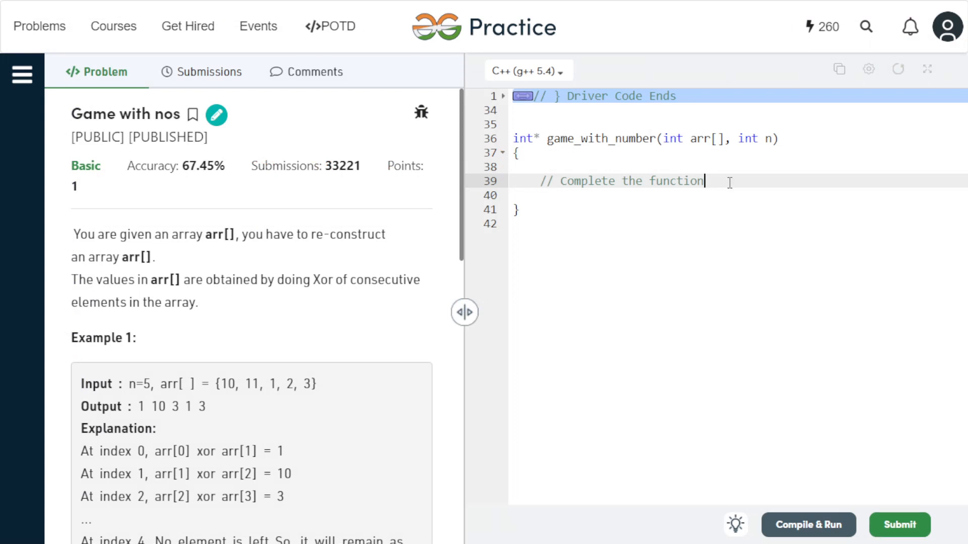
Write the loop header for(int i=0;i<n-1;i++){ inside the function body
key(Enter)
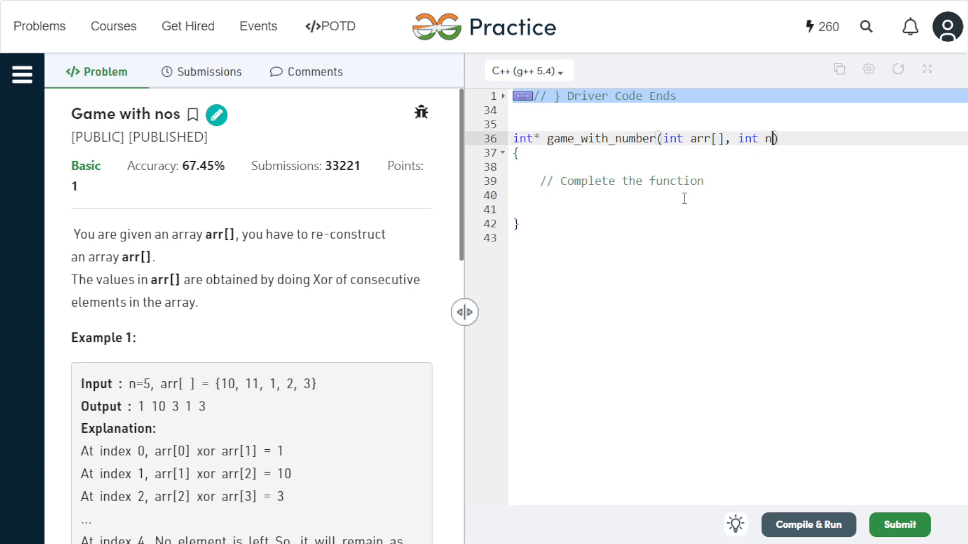
text(for)
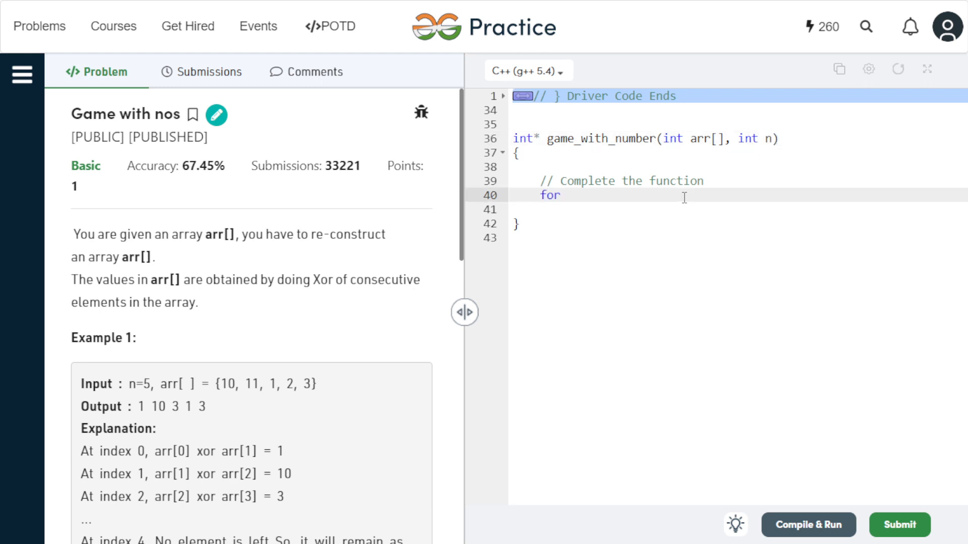
text((int i=0)
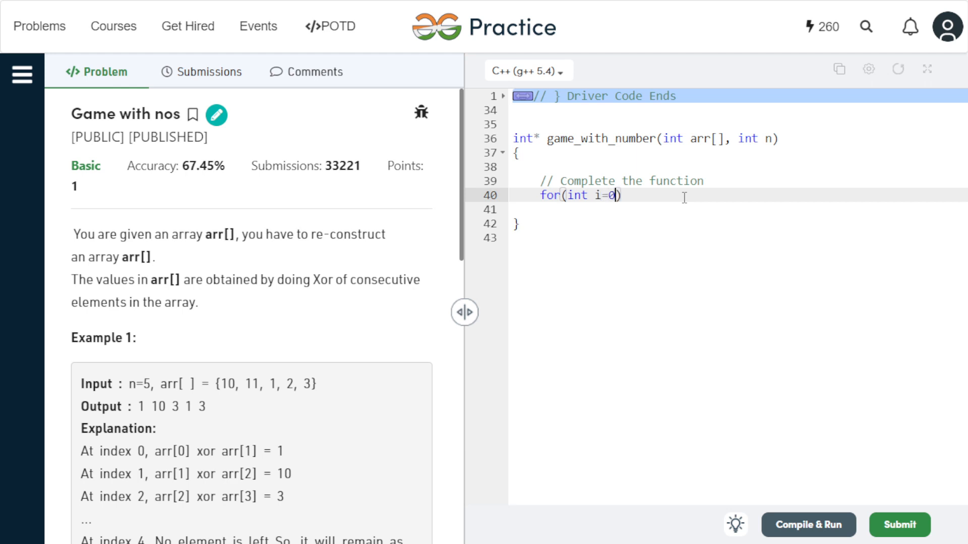
text(;i<n-1)
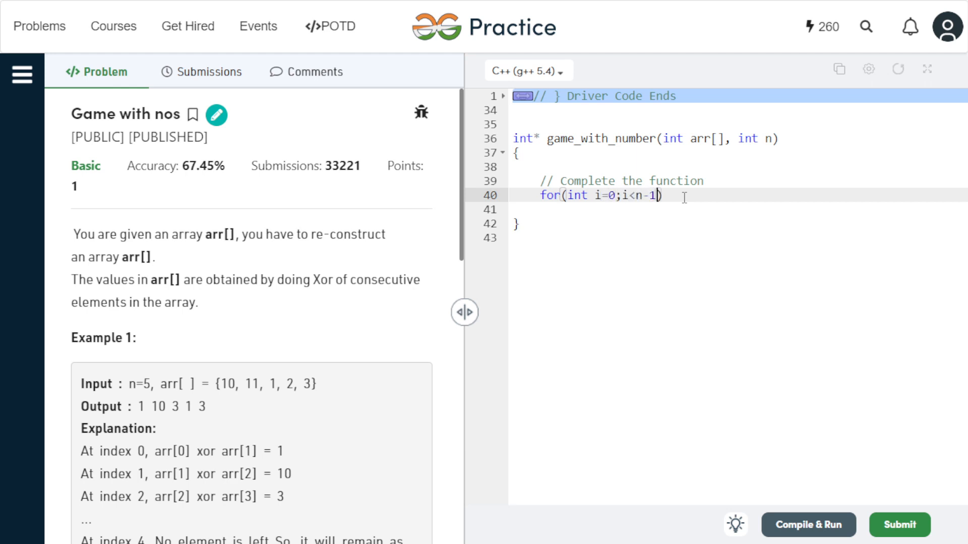
text(;i++)
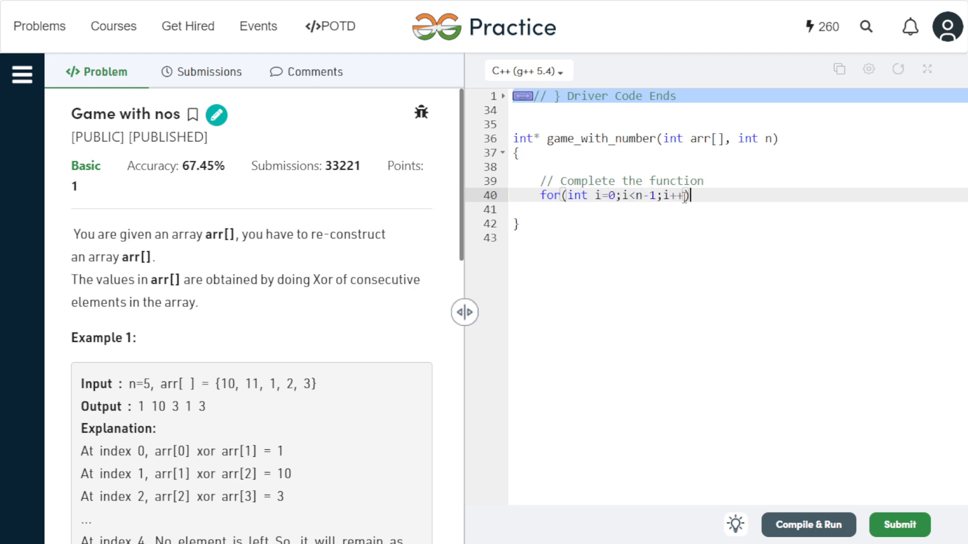
text({)
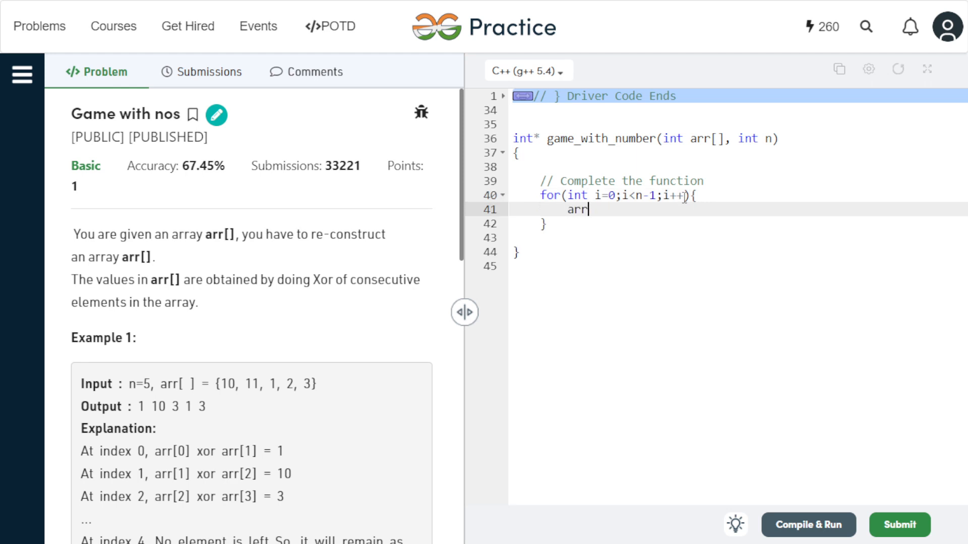
Write the body arr[i]=arr[i]^arr[i+1]; and return arr
text([i]=arr)
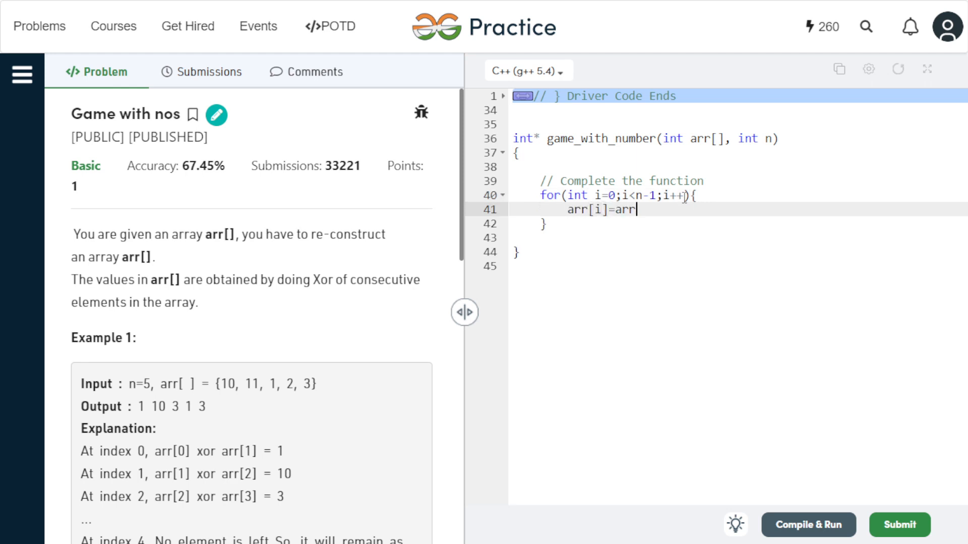
text([i]^)
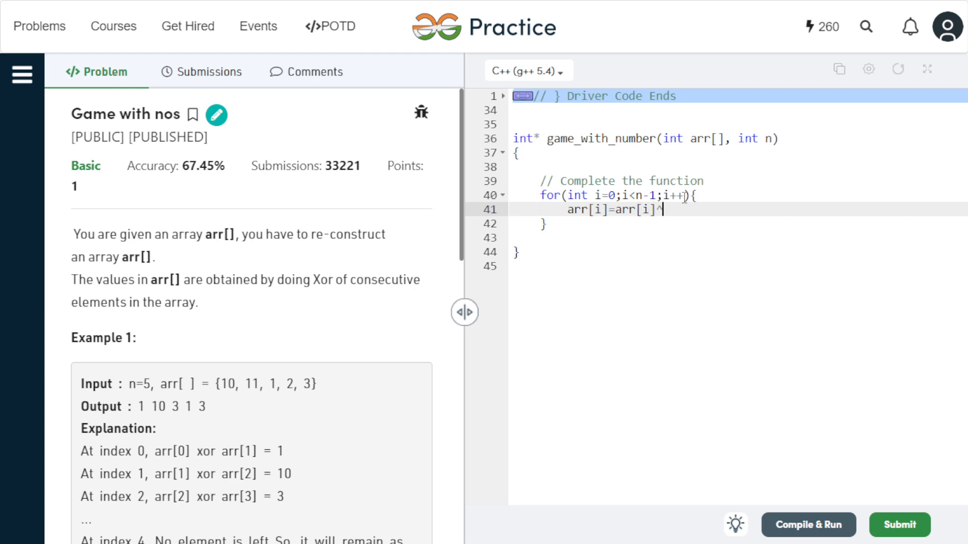
text(arr[i+1])
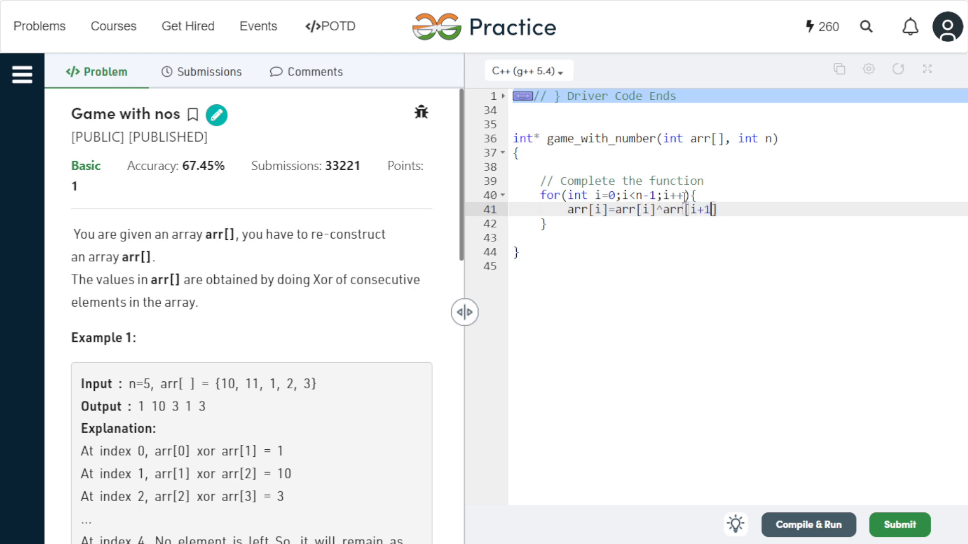
text(;)
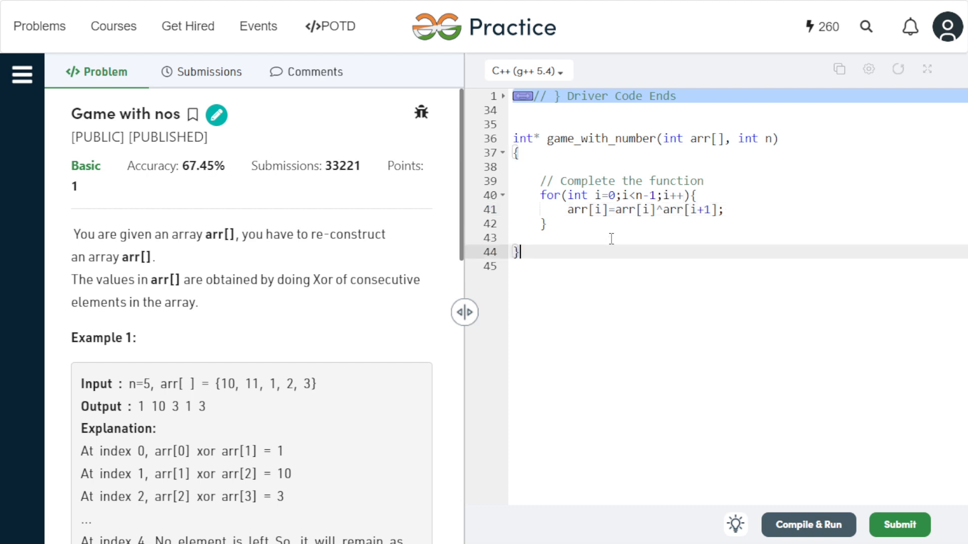
text(return)
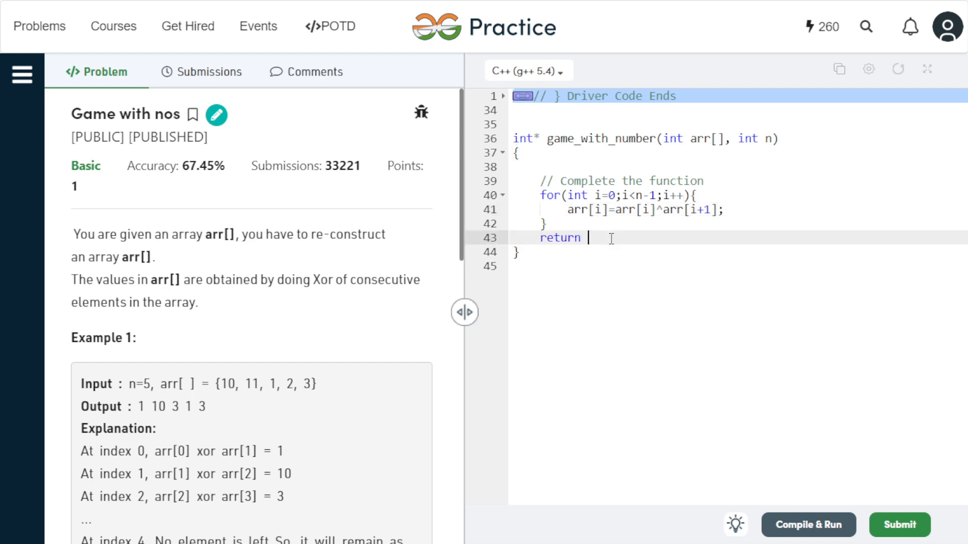
text(arr;)
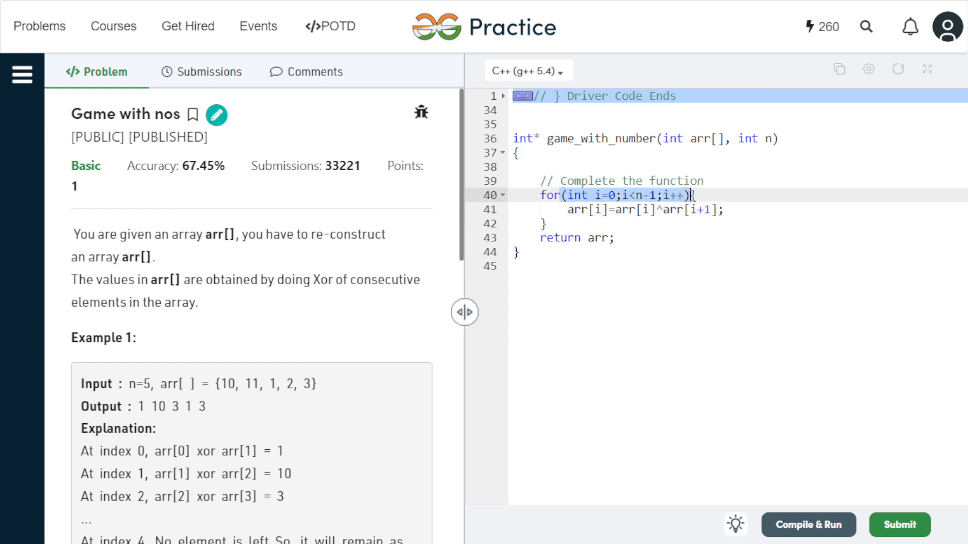
text({)
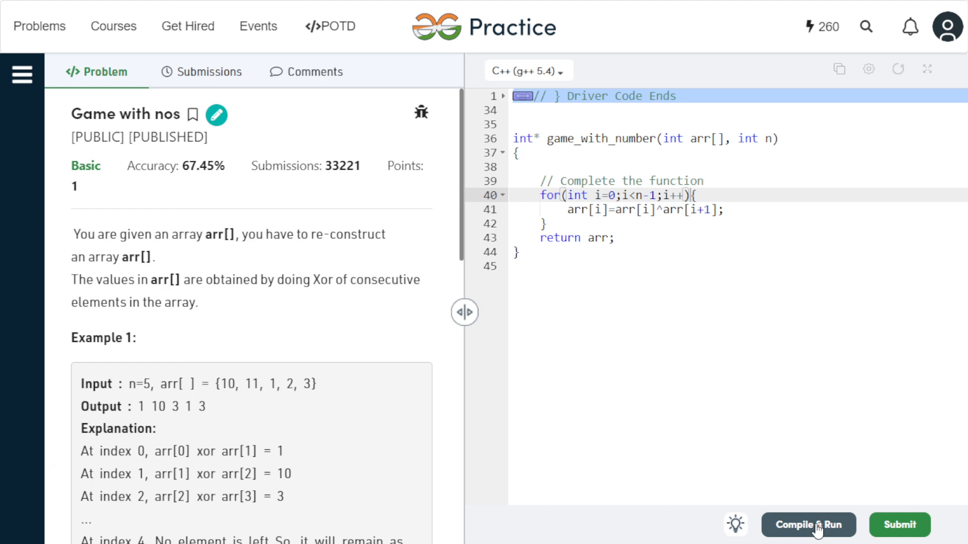
Compile and run on the example, then submit the solution passing all 7218 test cases
click(808, 524)
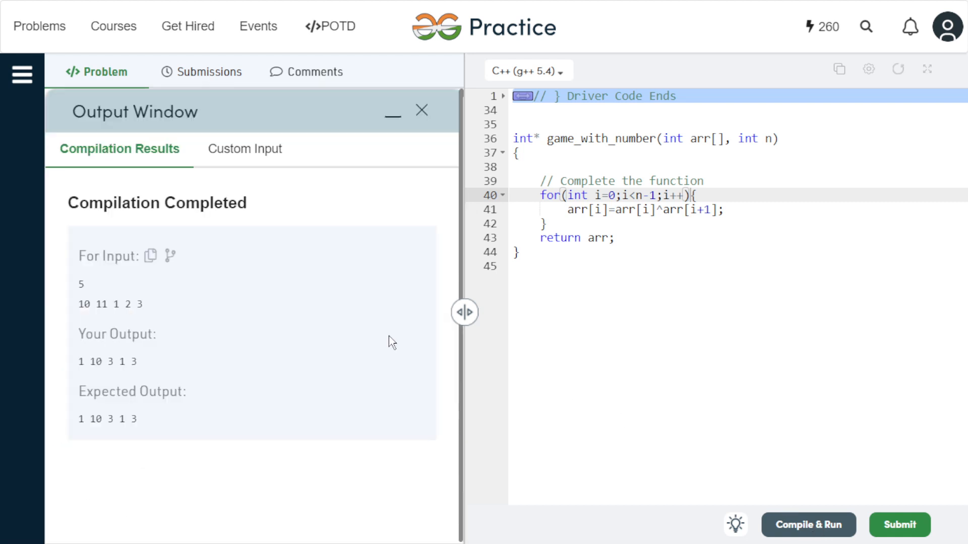
drag(78, 303, 121, 326)
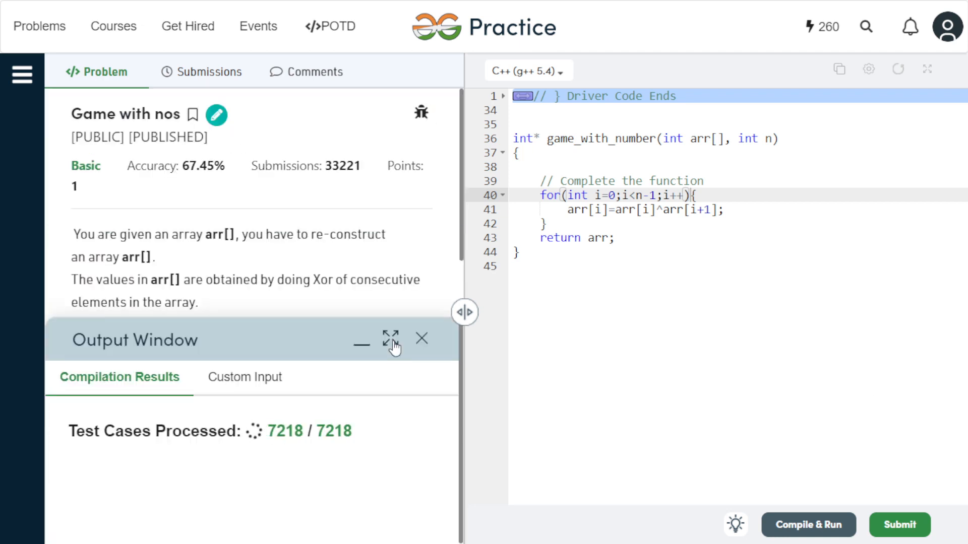
click(900, 524)
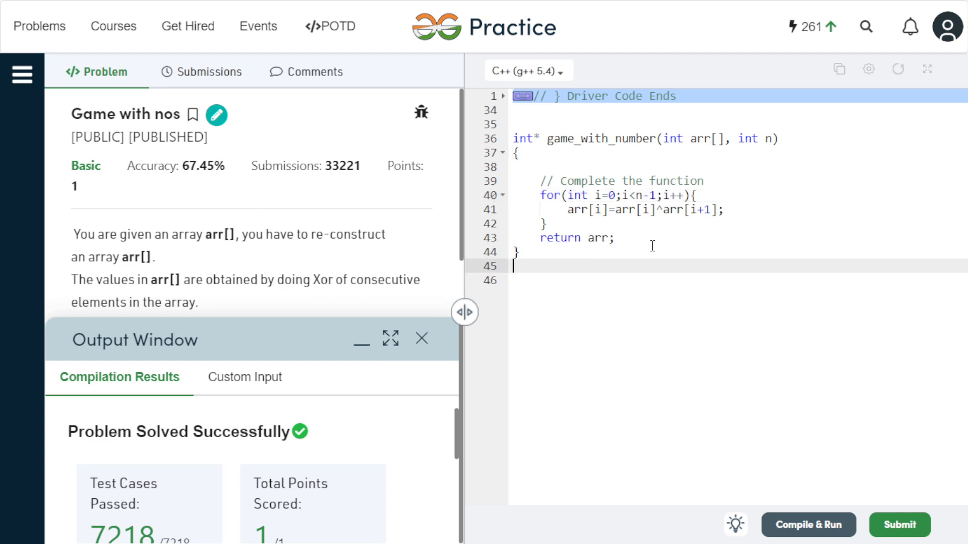
Add comments //TC-> O(n) and //SC-> O(1), then select the XOR update line
text(//TC-> O()
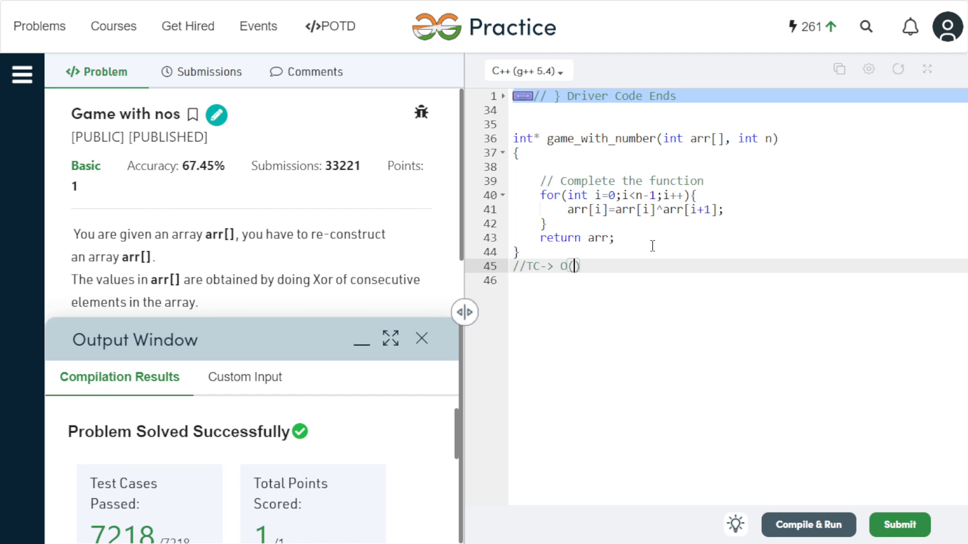
text(n))
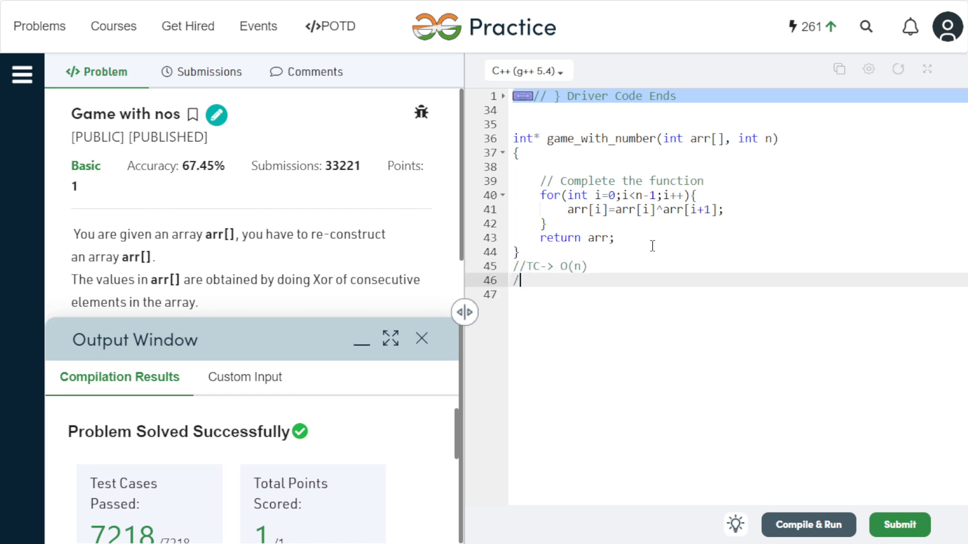
text(/SC-> O(1))
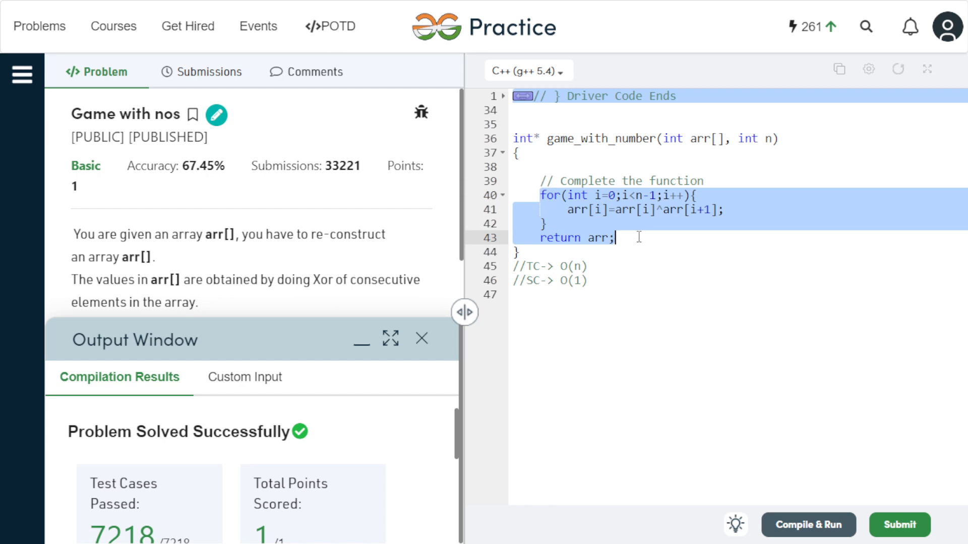
click(703, 209)
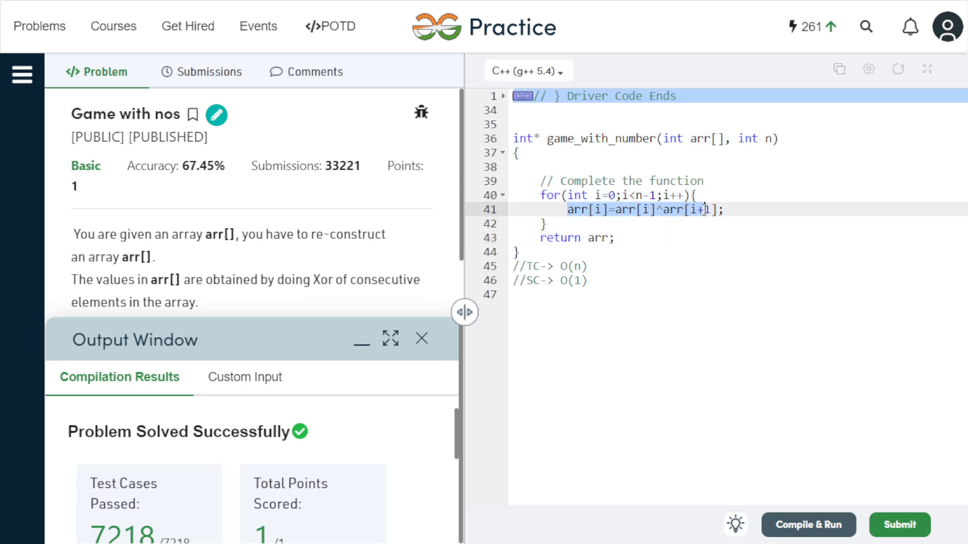